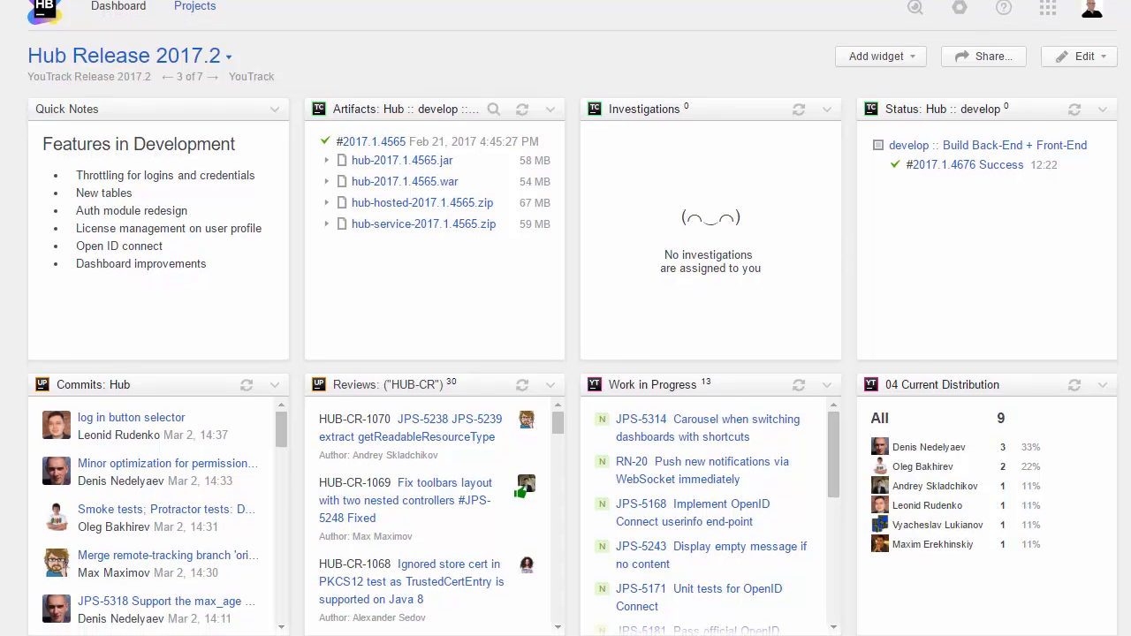
# Step: Look over the filled Hub Release dashboard before switching to the empty ScottDocs dashboard
pyautogui.scroll(-3)
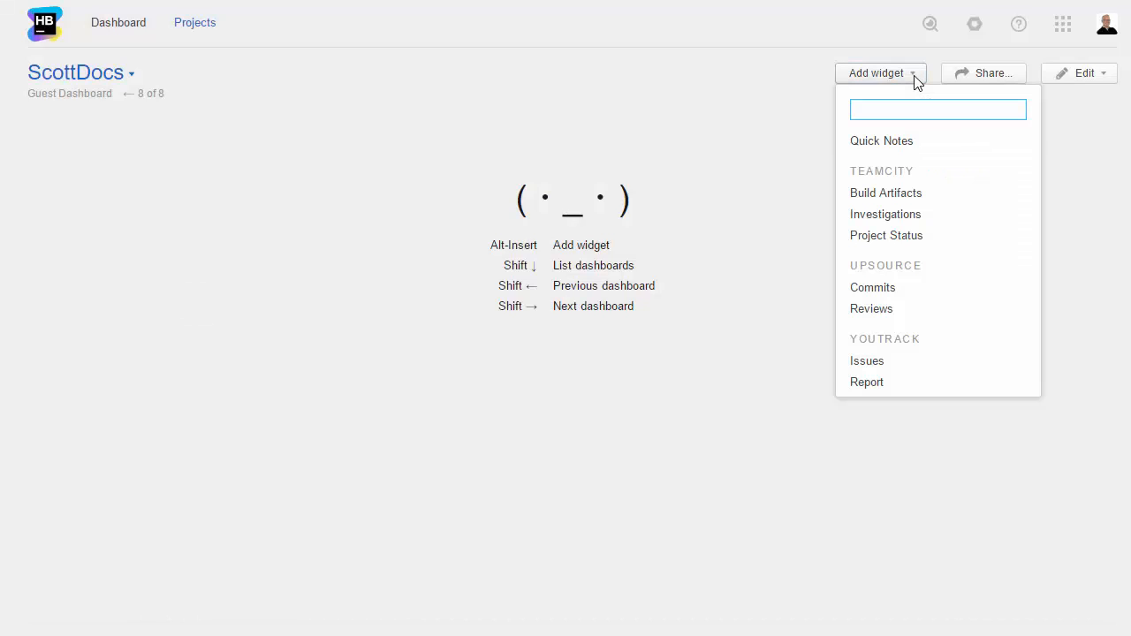
# Step: Add a Build Artifacts widget for Hub Docs showing only the last successful build
pyautogui.click(886, 192)
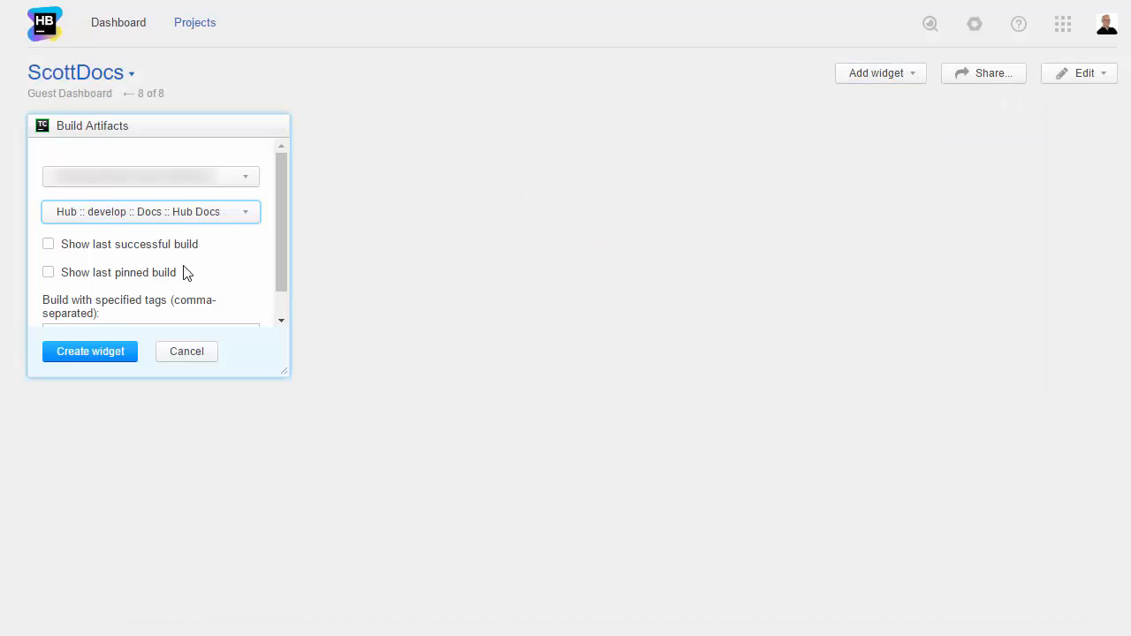
pyautogui.moveTo(360, 276)
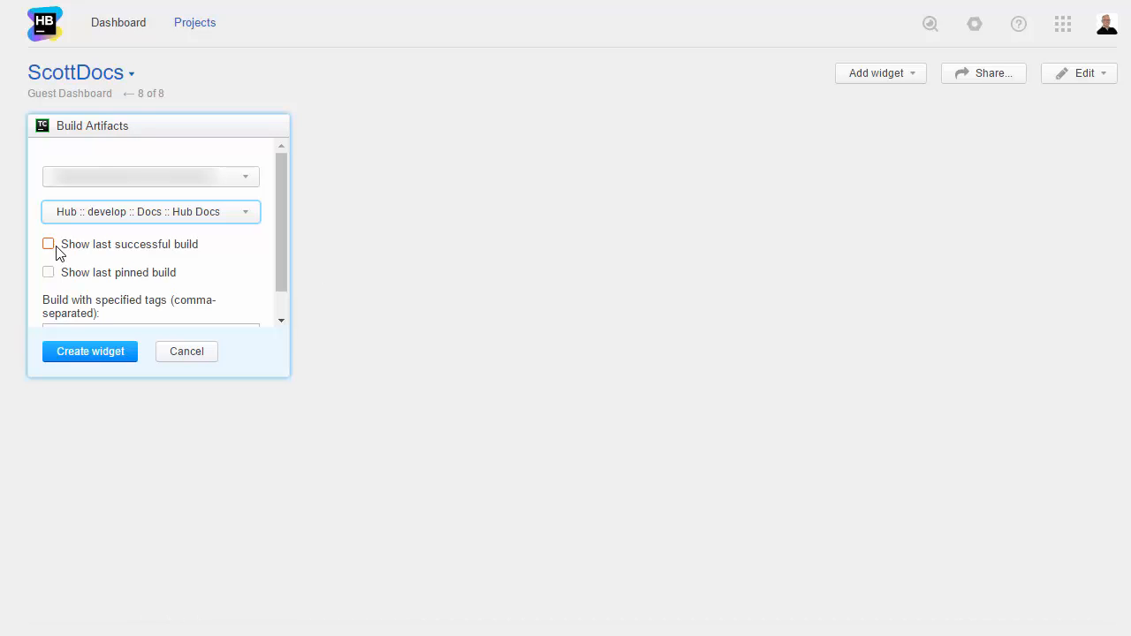
pyautogui.click(49, 244)
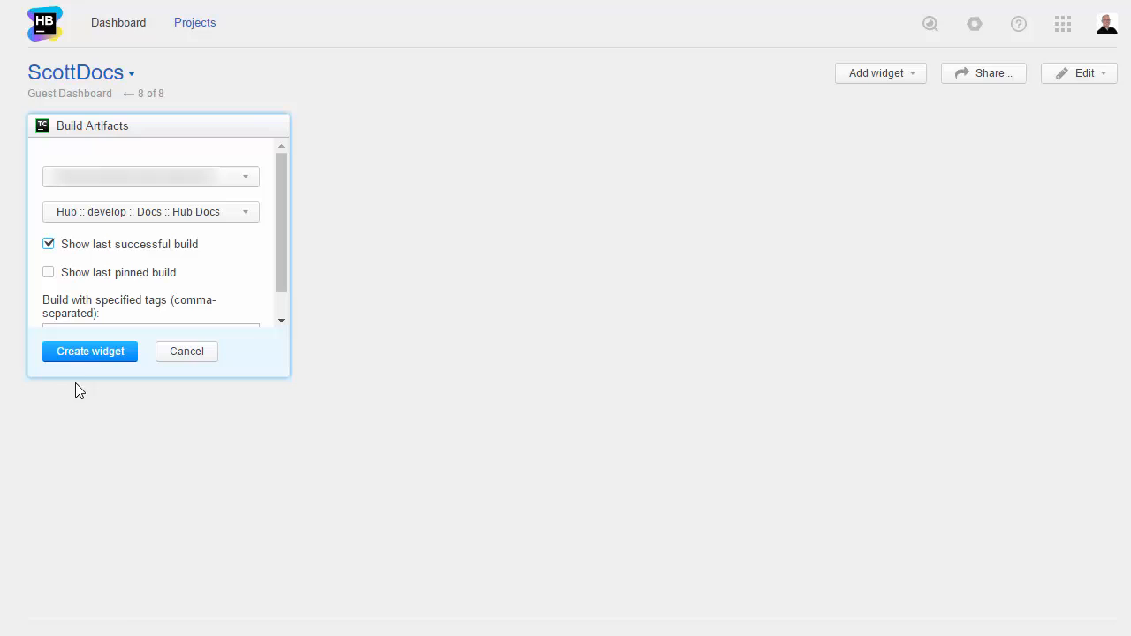
pyautogui.click(89, 350)
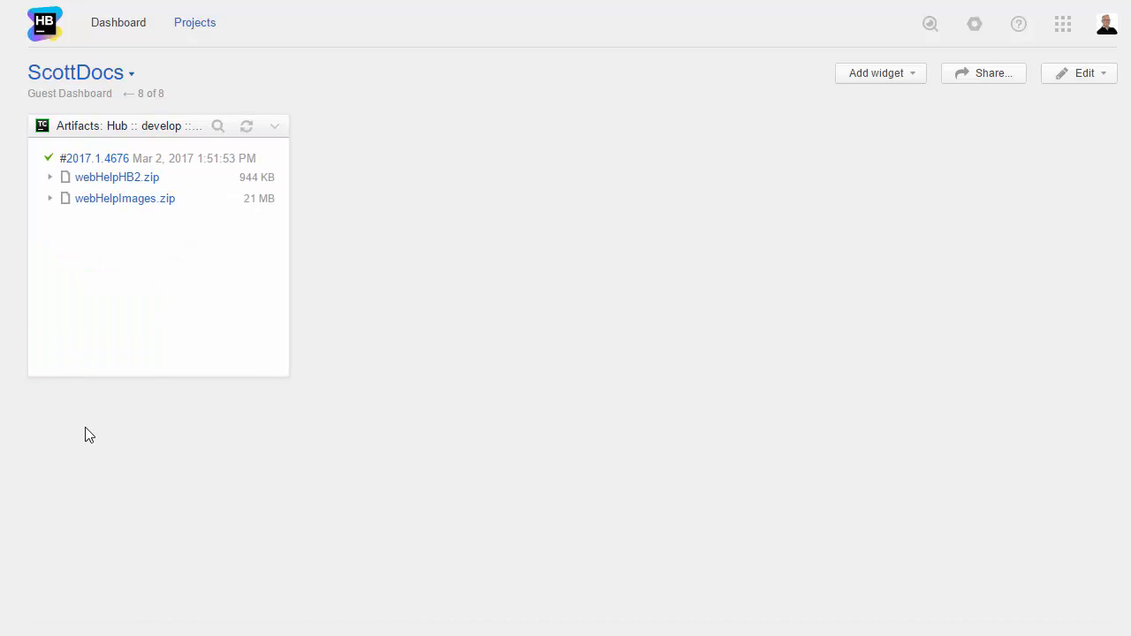
# Step: Add an Investigations widget tied to the chosen TeamCity service
pyautogui.click(876, 73)
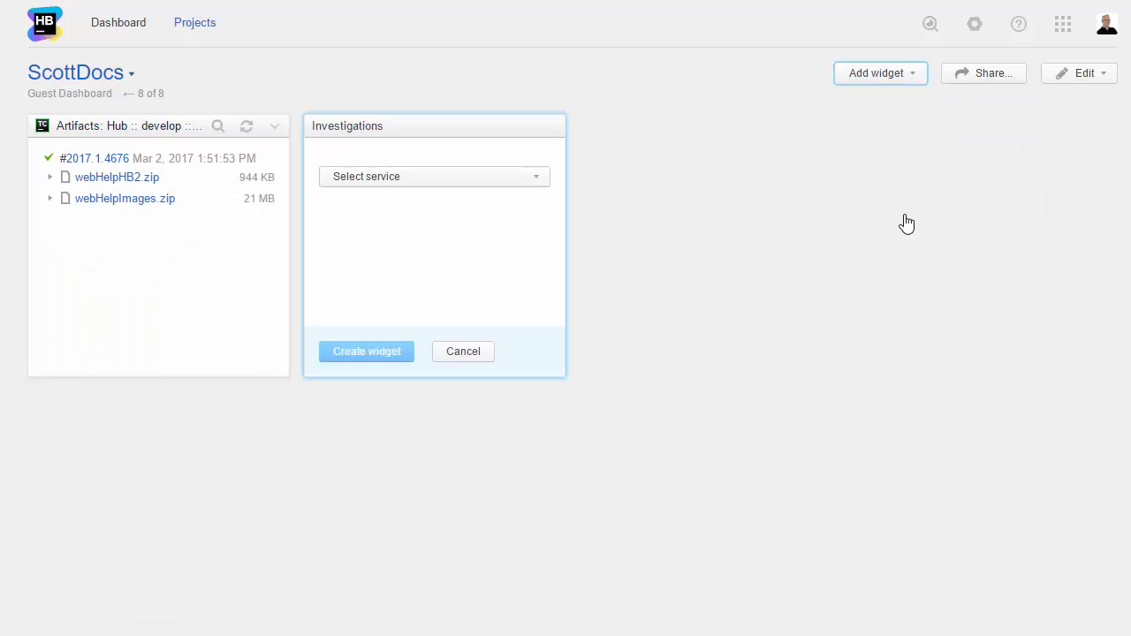
pyautogui.click(433, 177)
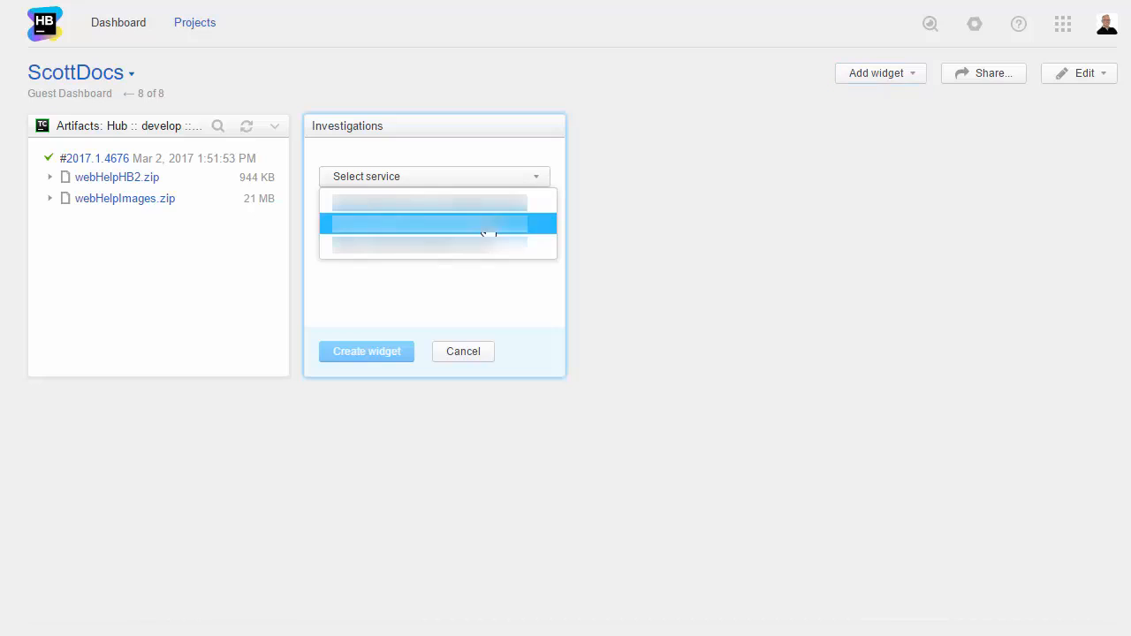
pyautogui.click(366, 350)
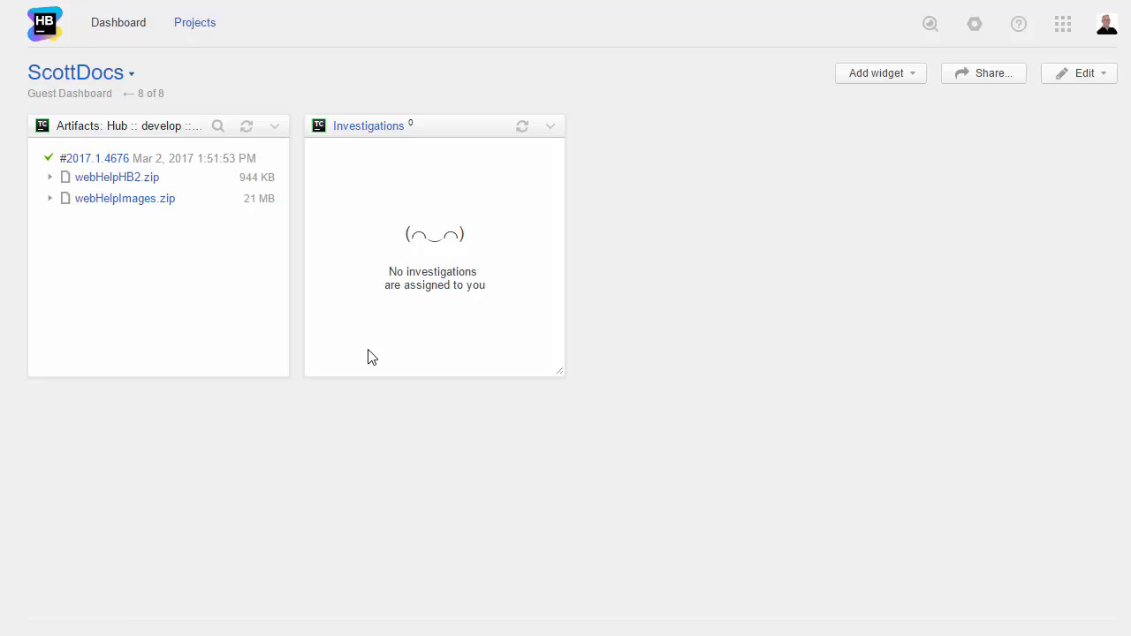
# Step: Add Project Status widgets for the YouTrack Docs and Hub Docs builds
pyautogui.click(877, 73)
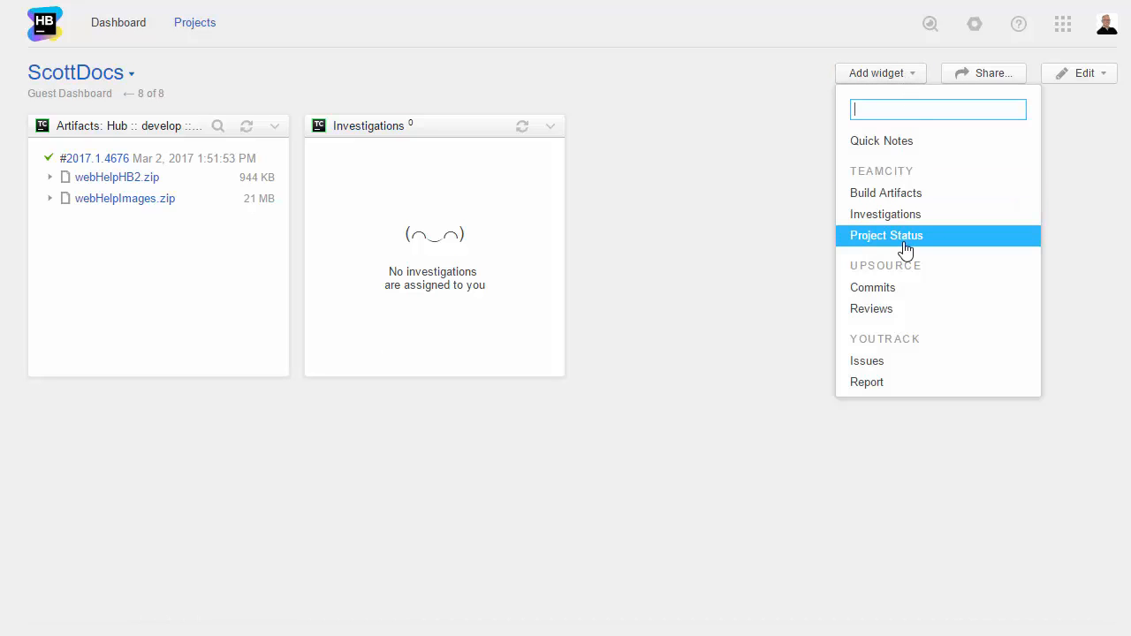
pyautogui.click(886, 235)
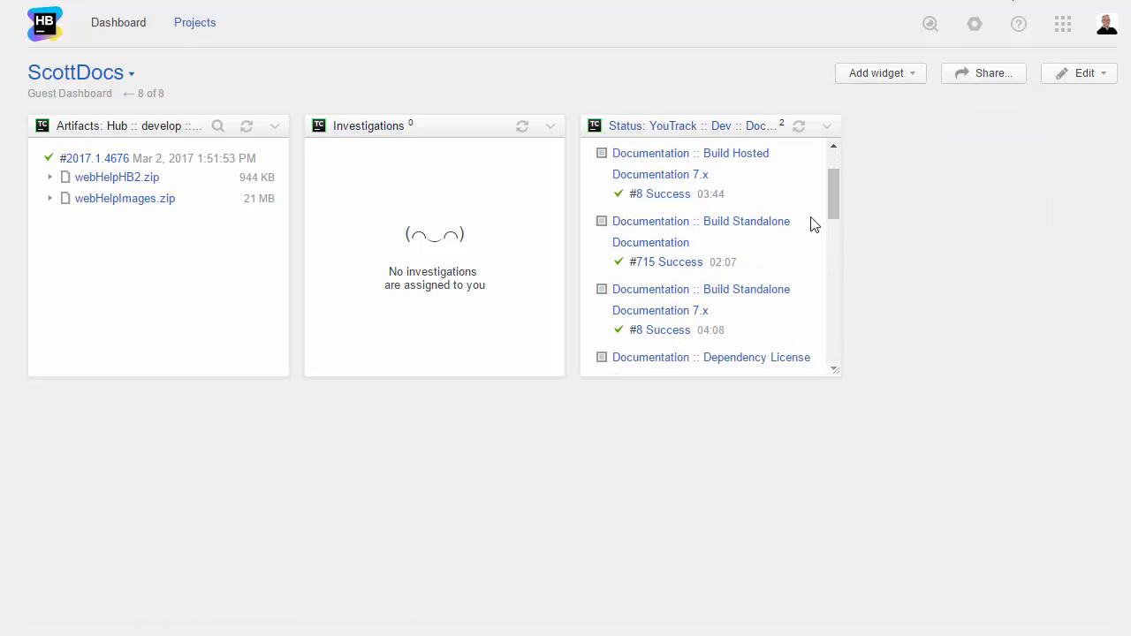
pyautogui.scroll(-3)
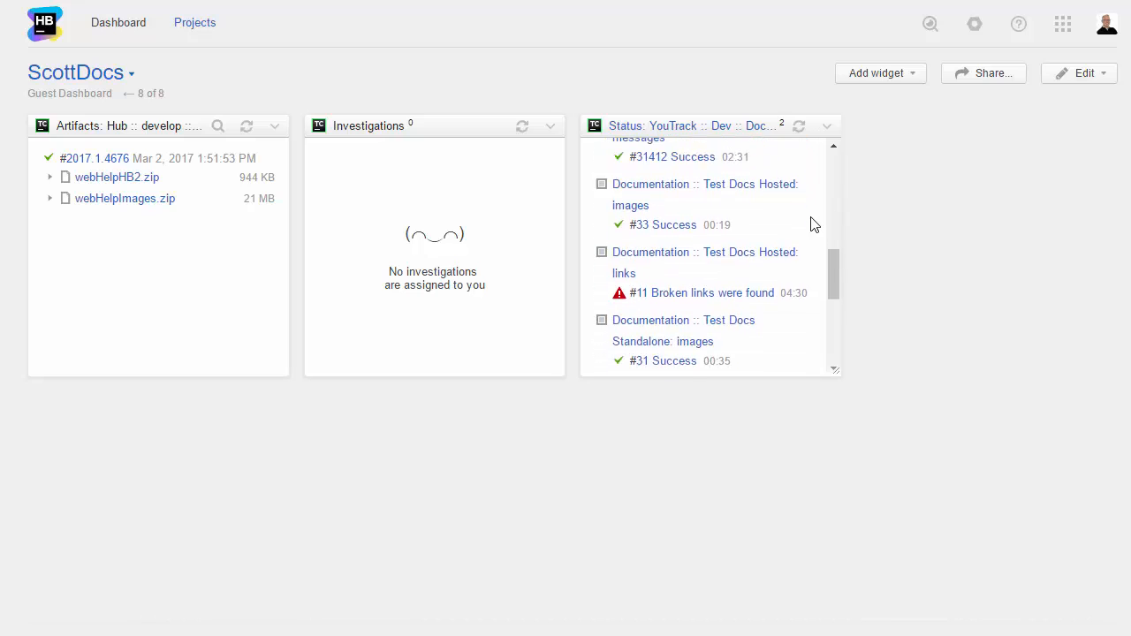
pyautogui.scroll(-3)
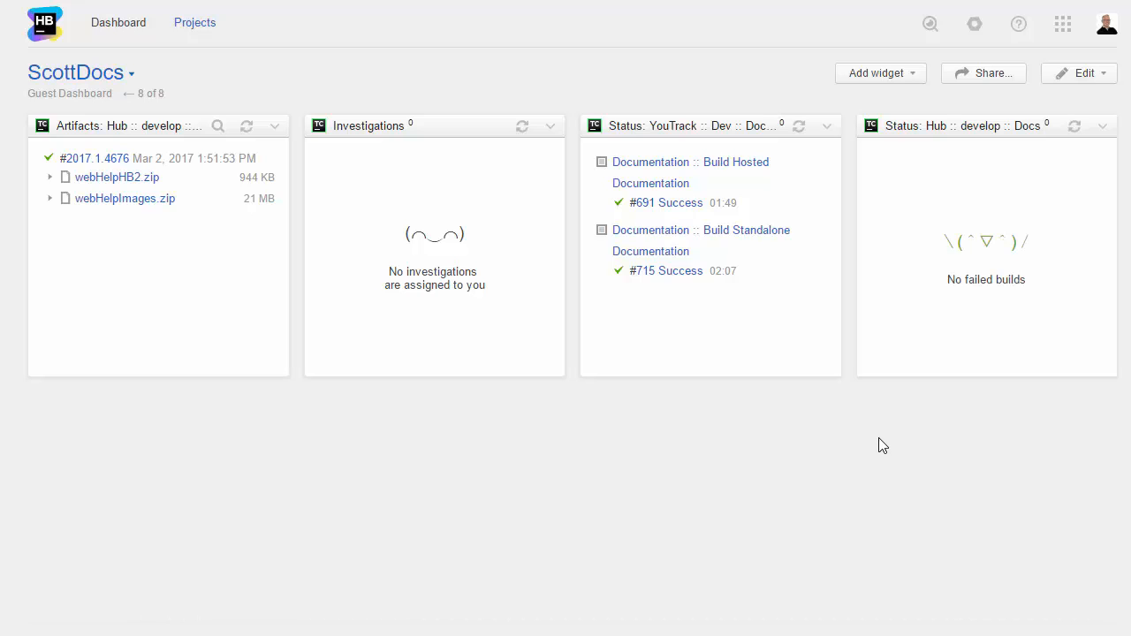
# Step: Add Upsource widgets for Hub Docs commits and open reviews
pyautogui.click(875, 73)
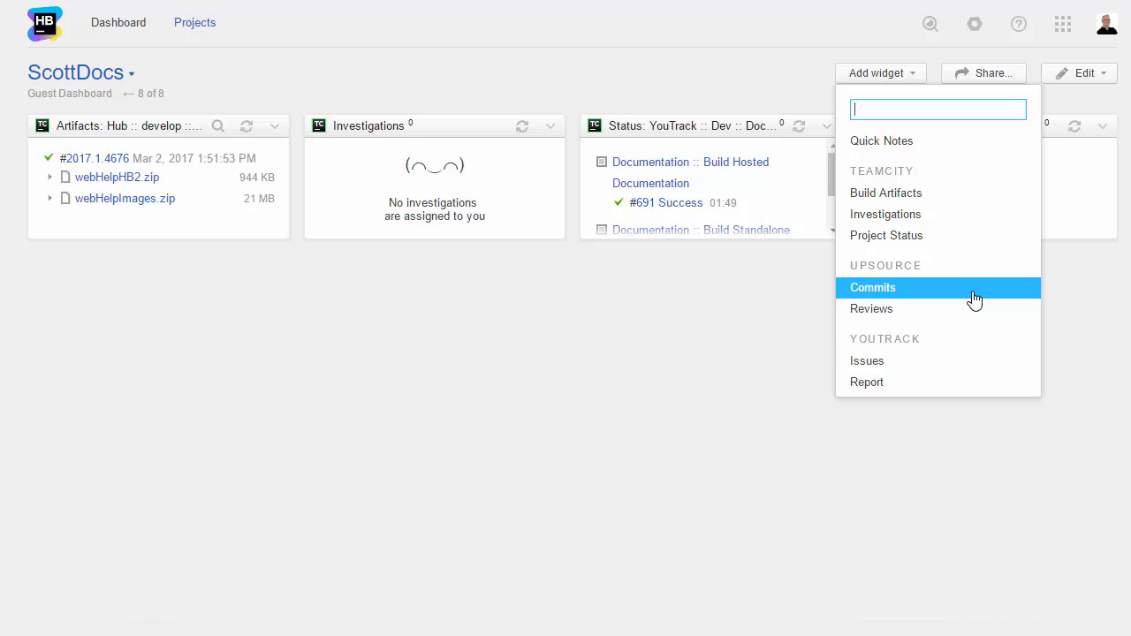
pyautogui.click(873, 286)
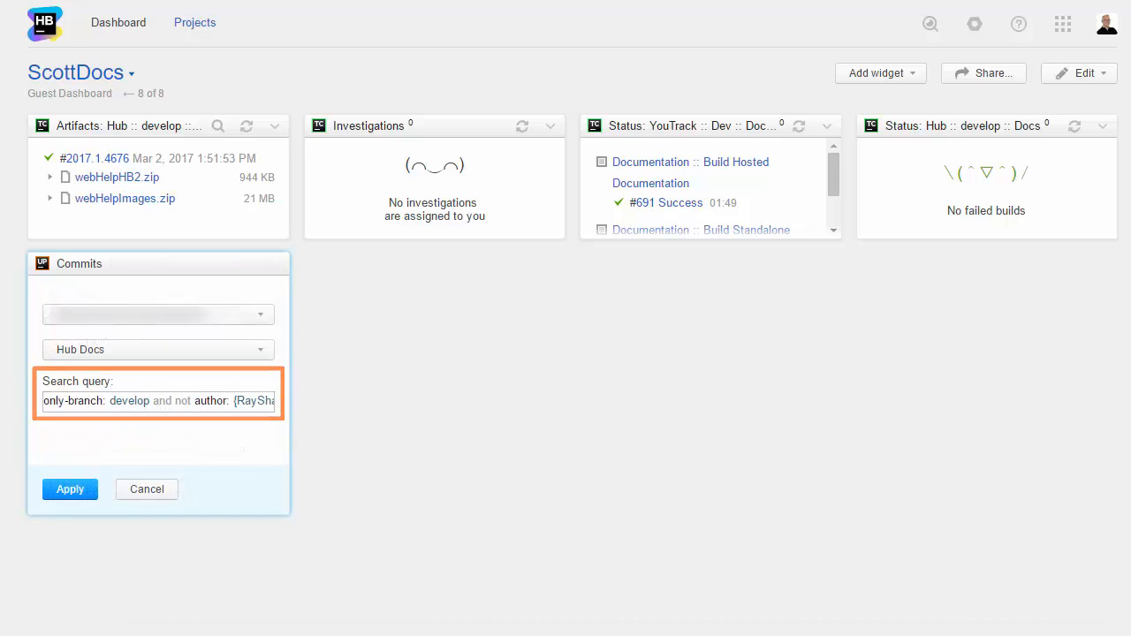
pyautogui.click(71, 488)
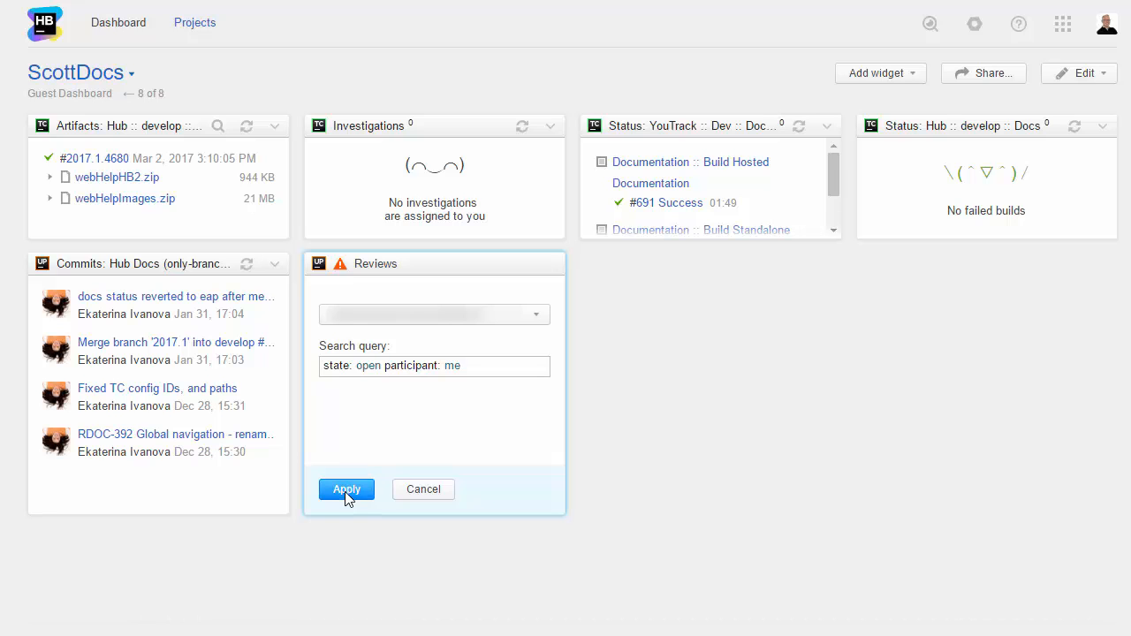
pyautogui.click(346, 490)
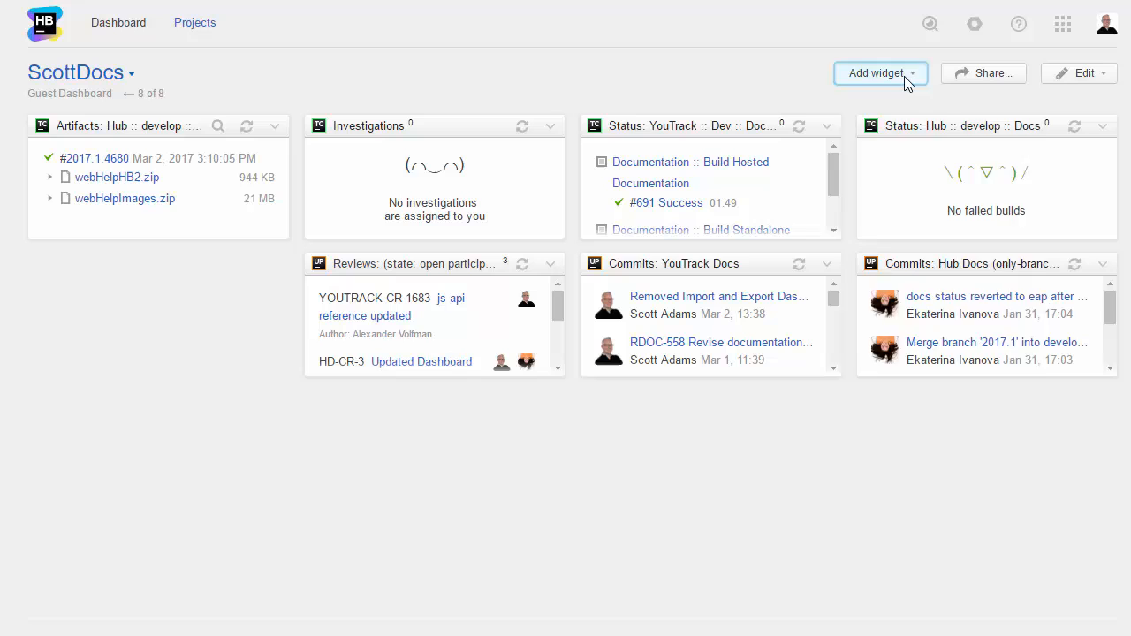
# Step: Add assigned issues, the 01 YouTrack and 01 Hub reports, and a Throttling quick note
pyautogui.click(880, 72)
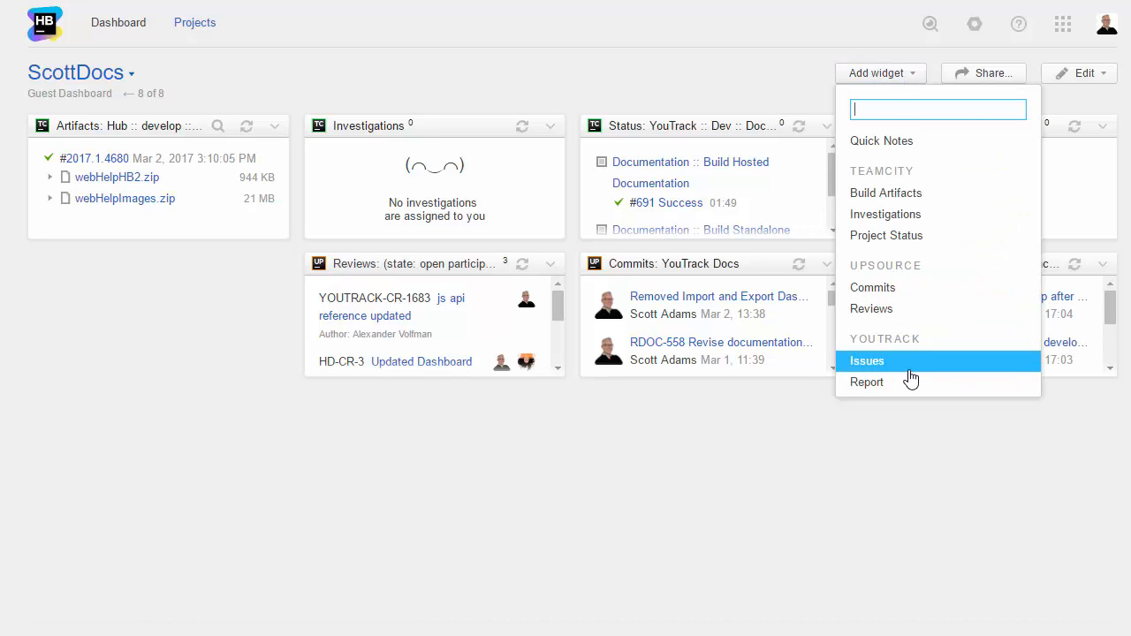
pyautogui.click(867, 361)
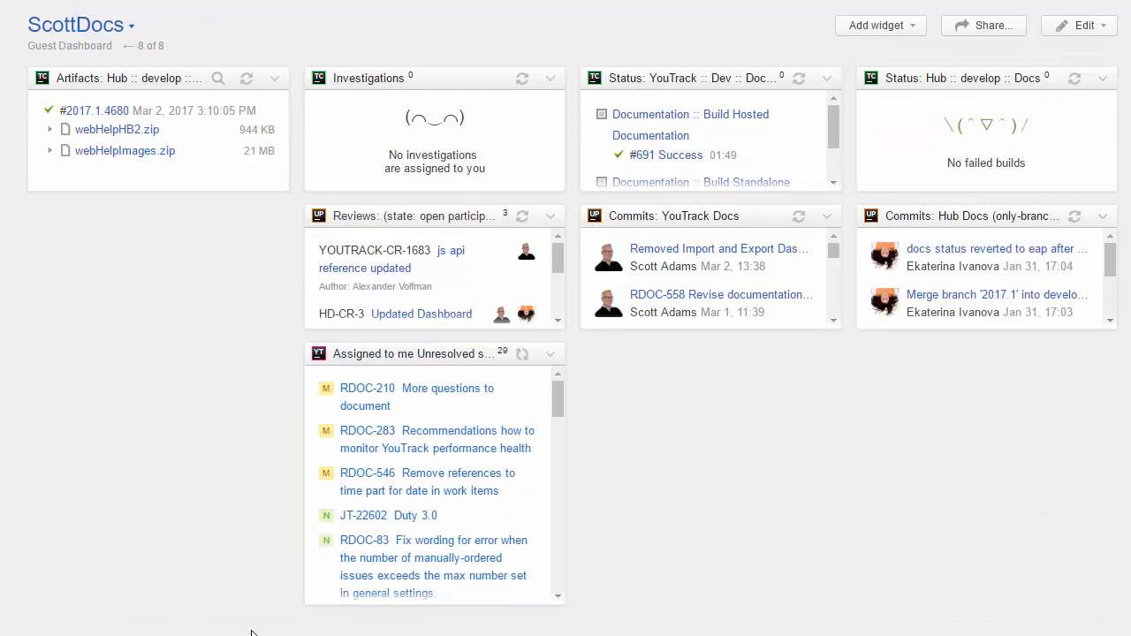
pyautogui.moveTo(32, 598)
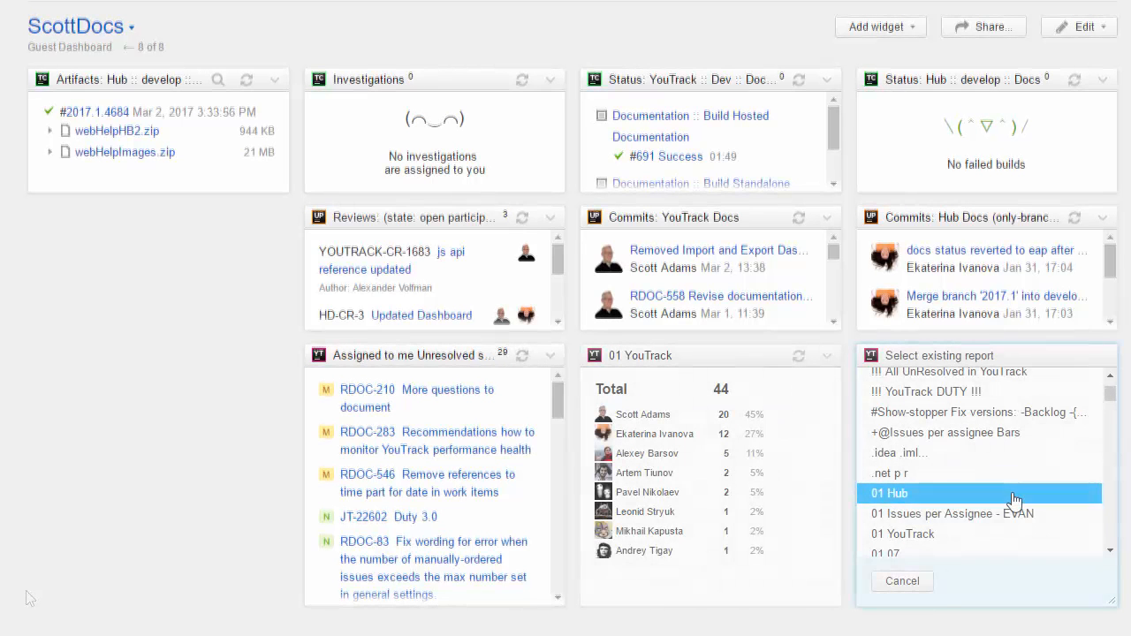
pyautogui.click(891, 494)
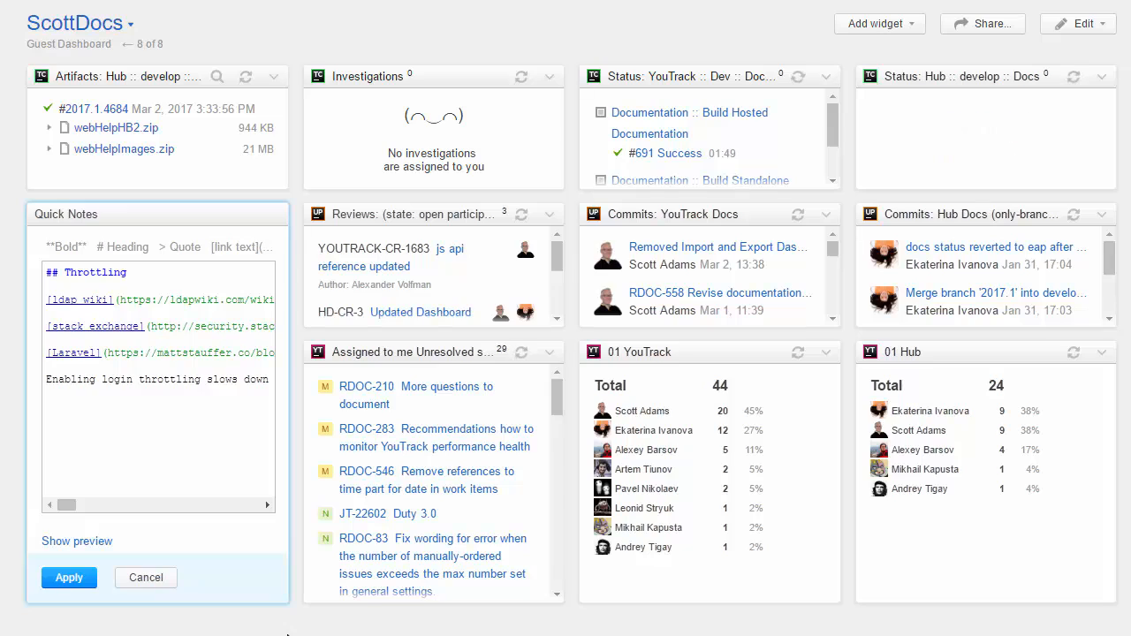
pyautogui.click(78, 540)
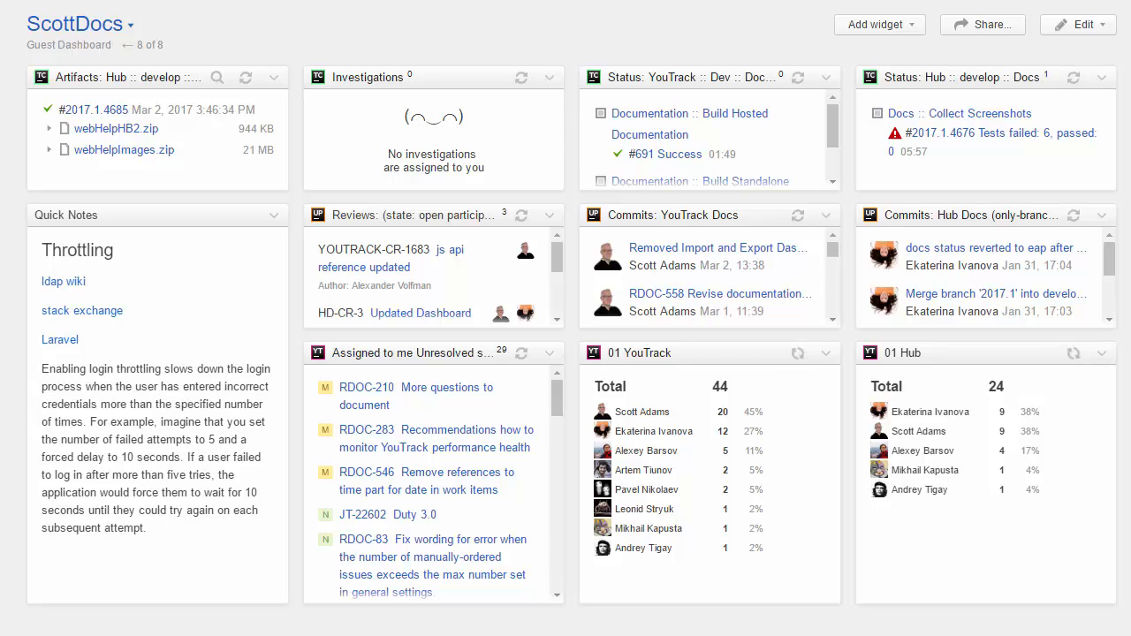
pyautogui.moveTo(1072, 135)
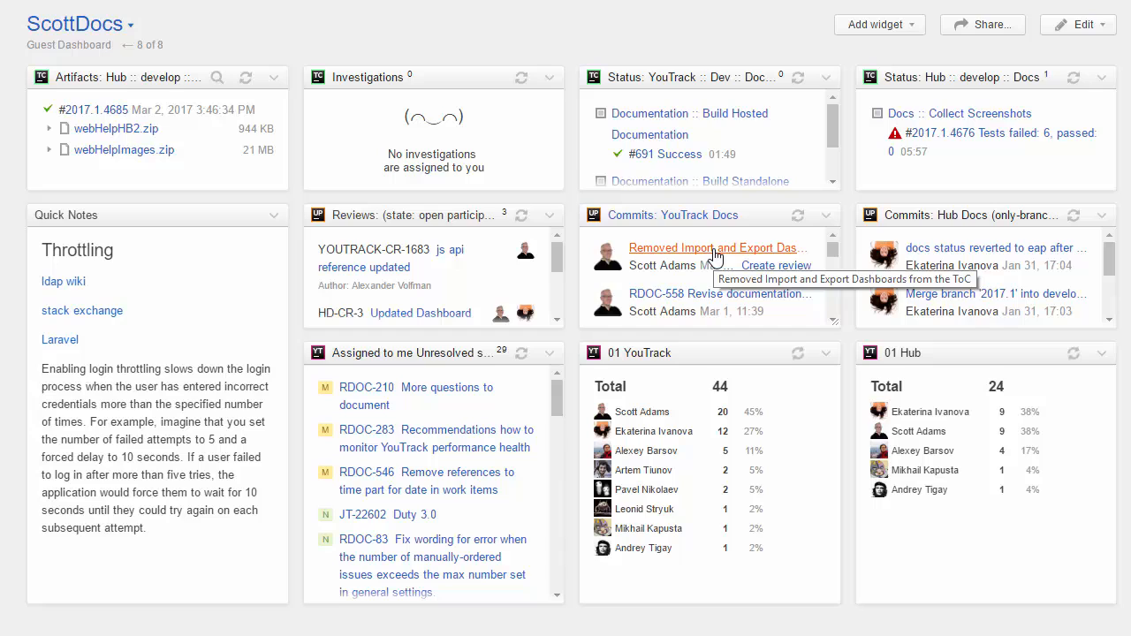
pyautogui.moveTo(775, 265)
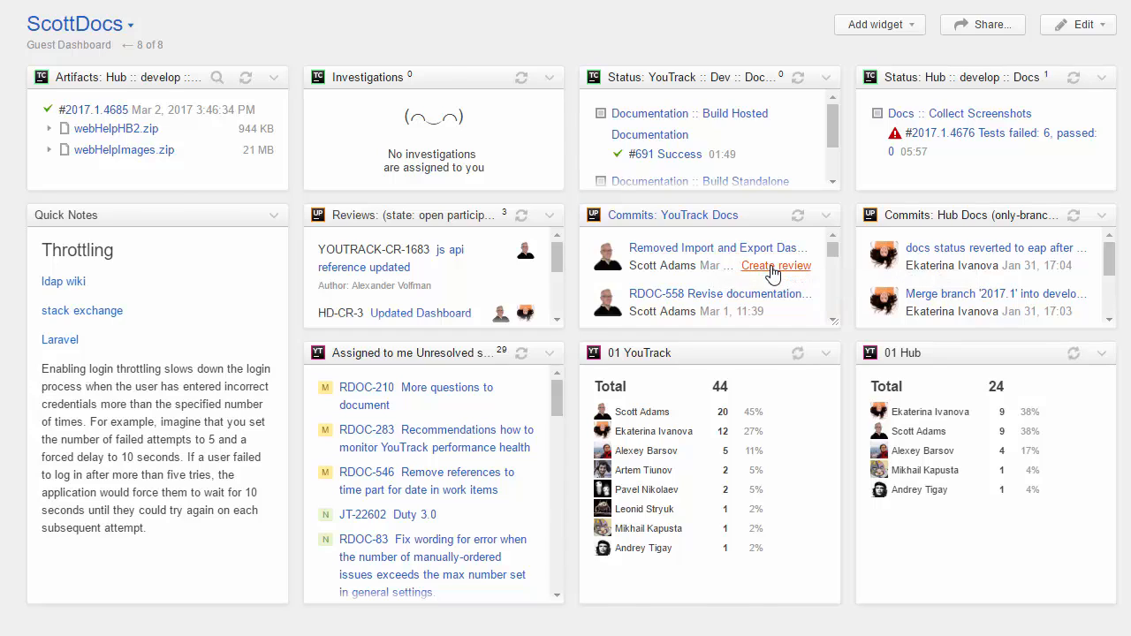
pyautogui.click(775, 265)
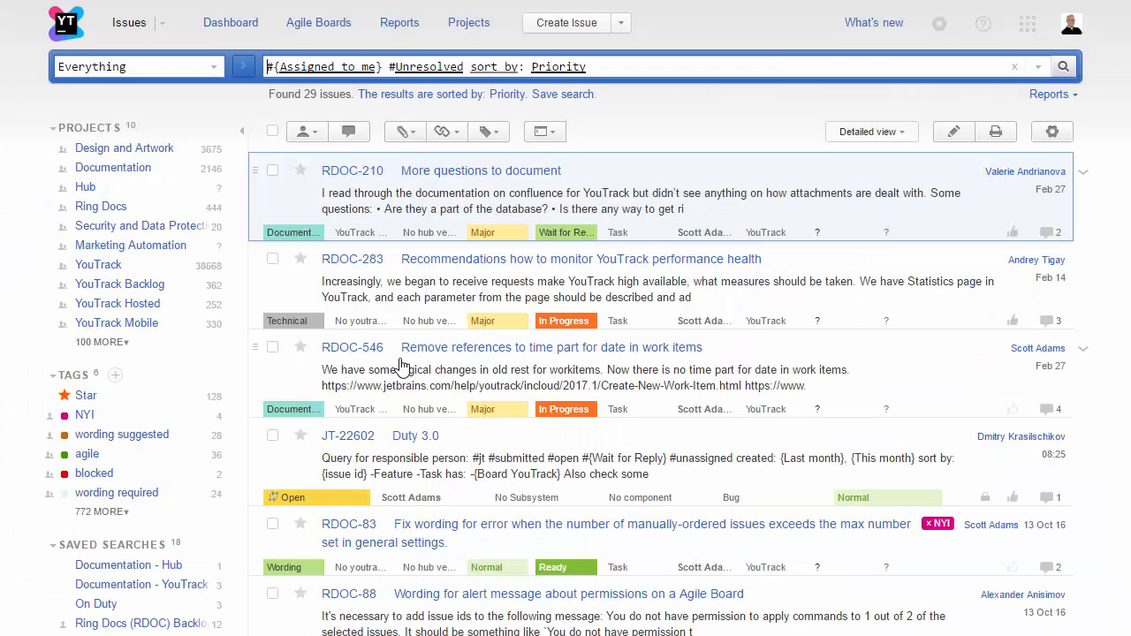
pyautogui.moveTo(541, 259)
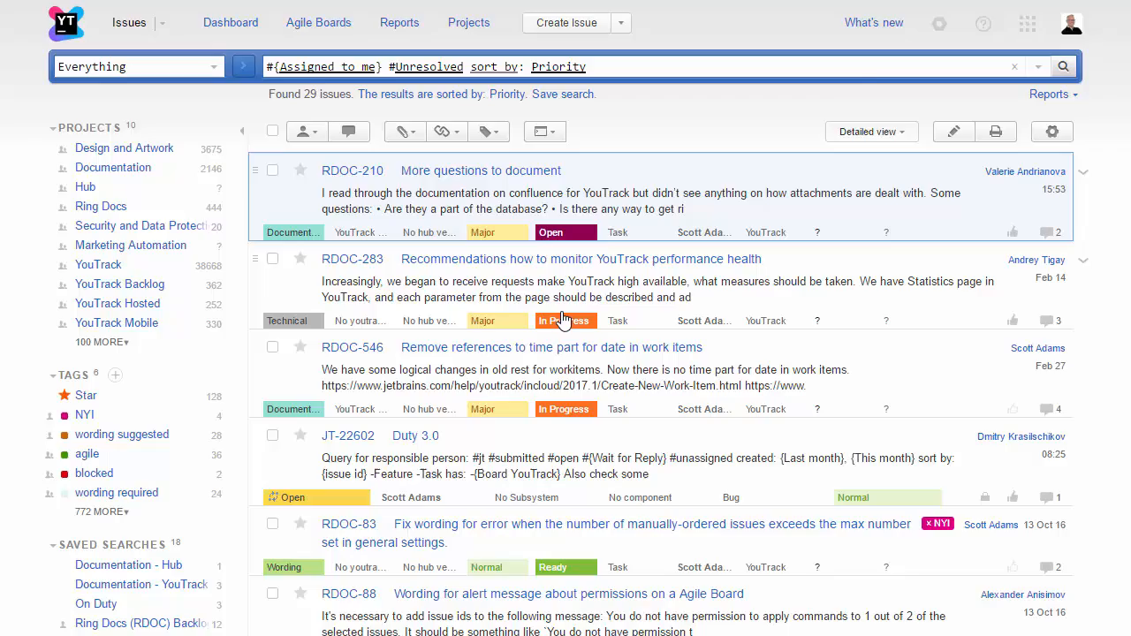
# Step: Return from the YouTrack issue list to Hub and switch to the YouTrack & Hub Development dashboard
pyautogui.click(230, 21)
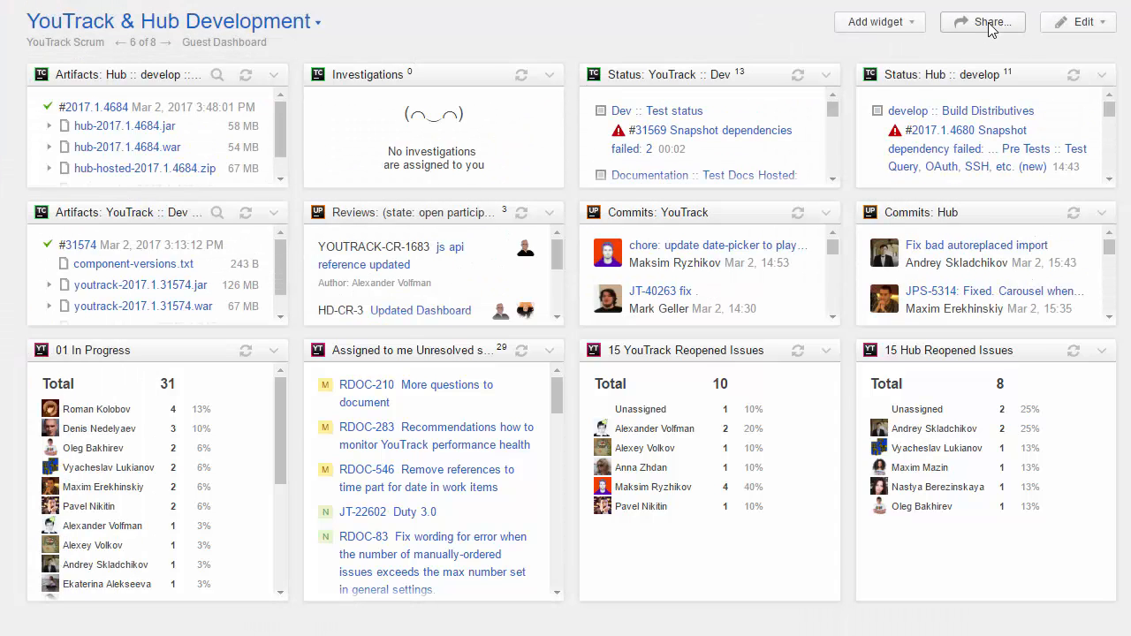
# Step: Share the YouTrack & Hub Development dashboard with the youtrack-developers group and a user
pyautogui.click(983, 21)
pyautogui.write('you')
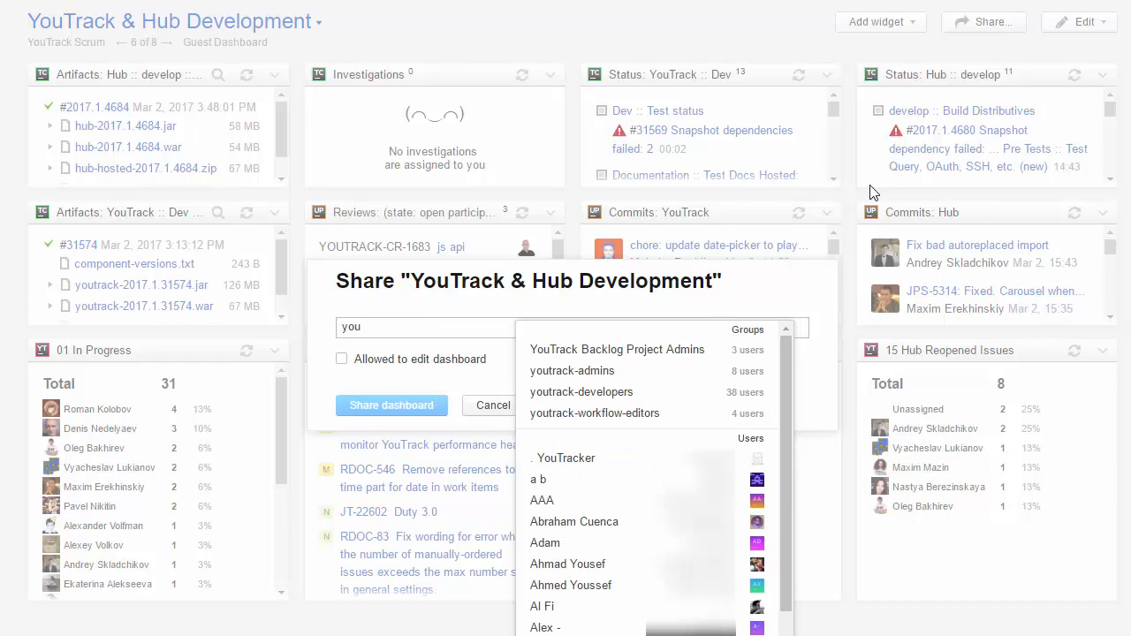
pyautogui.click(582, 392)
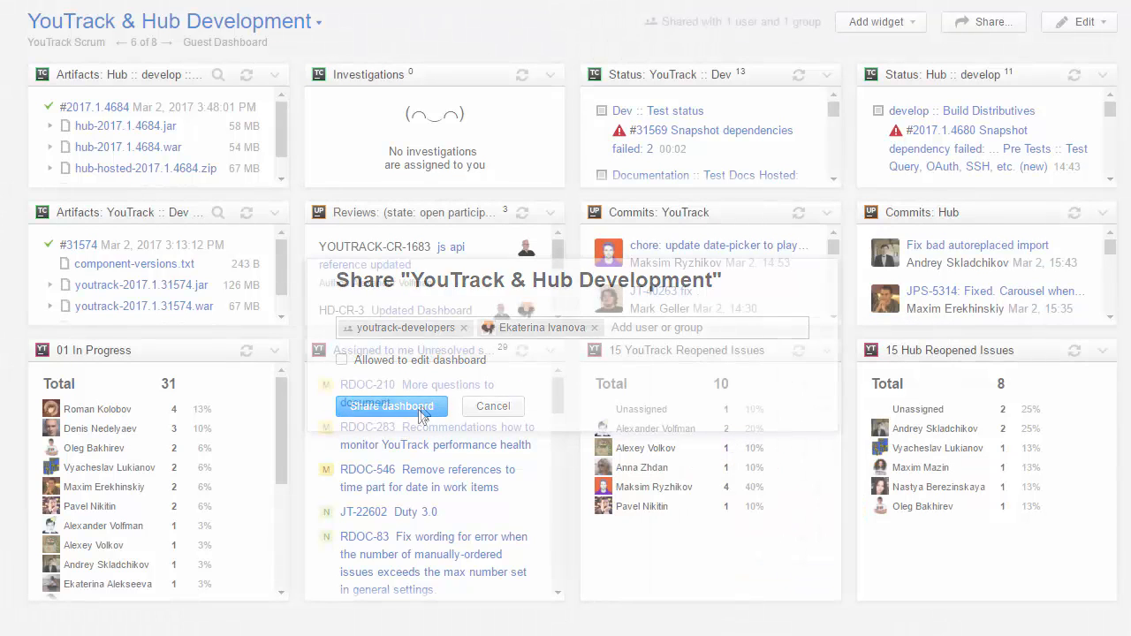
pyautogui.click(393, 405)
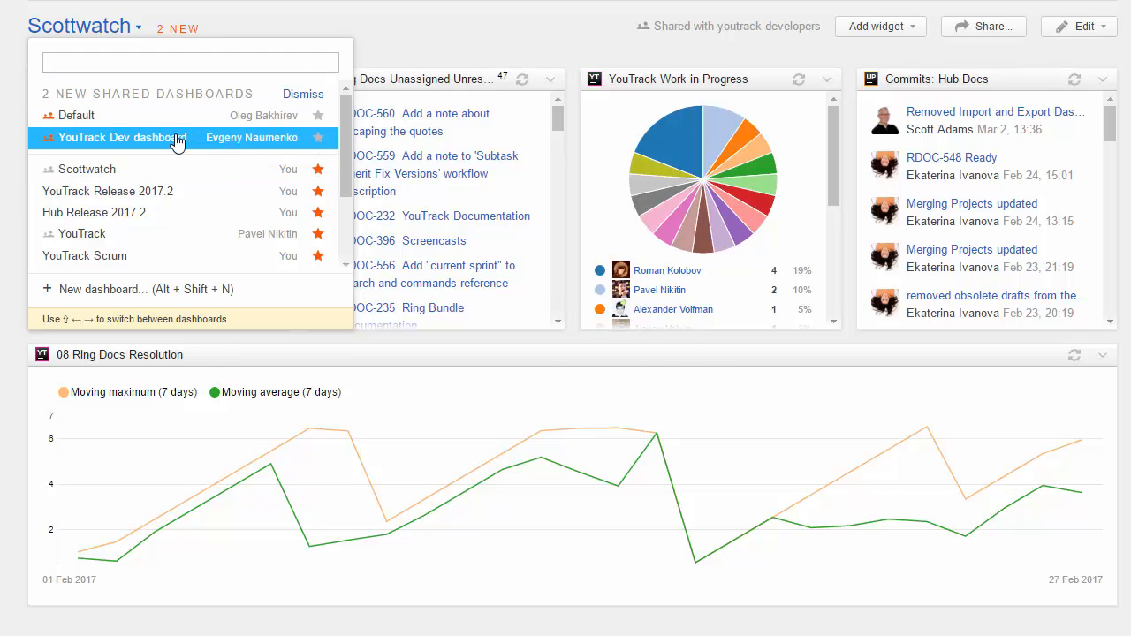
# Step: Browse the dashboards shared with me, ending on the Scottwatch dashboard
pyautogui.click(124, 138)
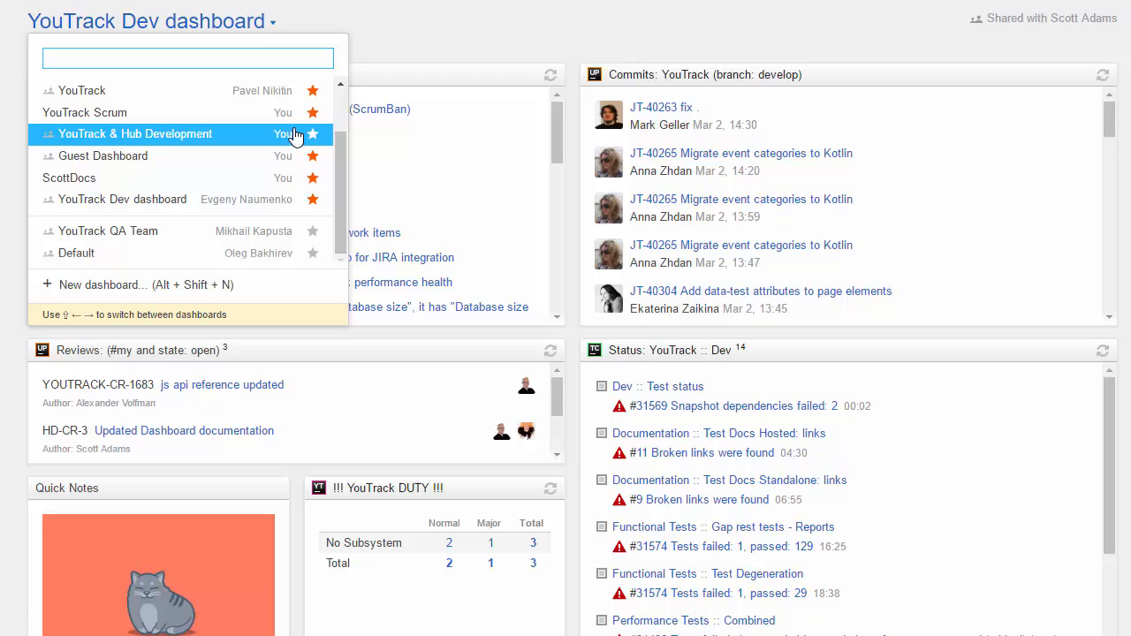
pyautogui.click(76, 253)
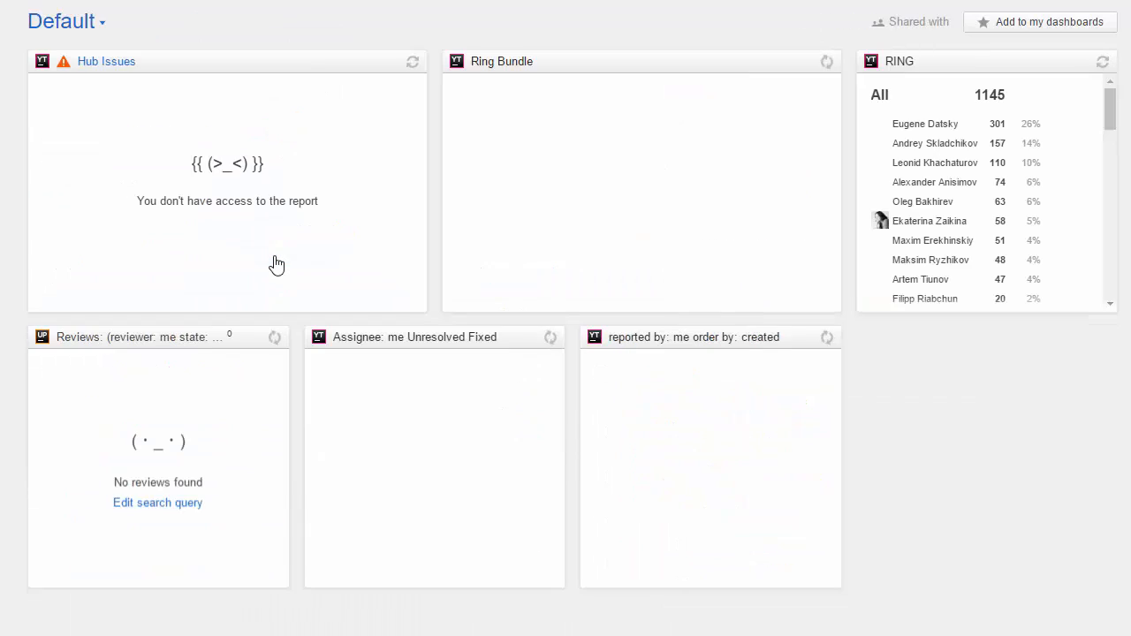
pyautogui.click(62, 21)
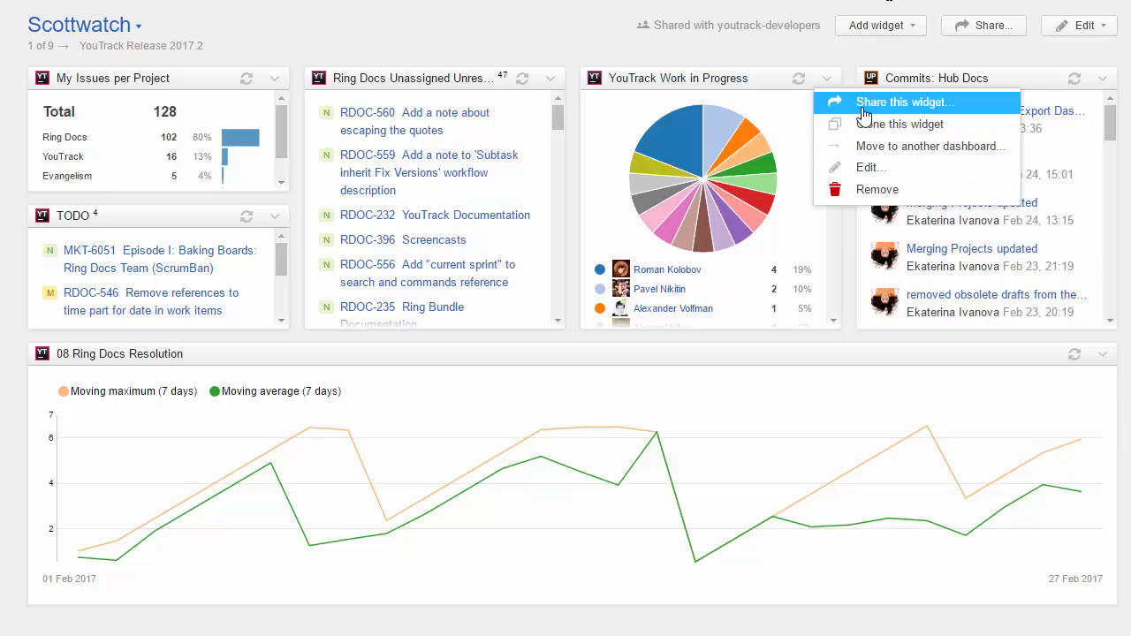
# Step: Generate a share link for the commits widget on the Scottwatch dashboard
pyautogui.click(901, 101)
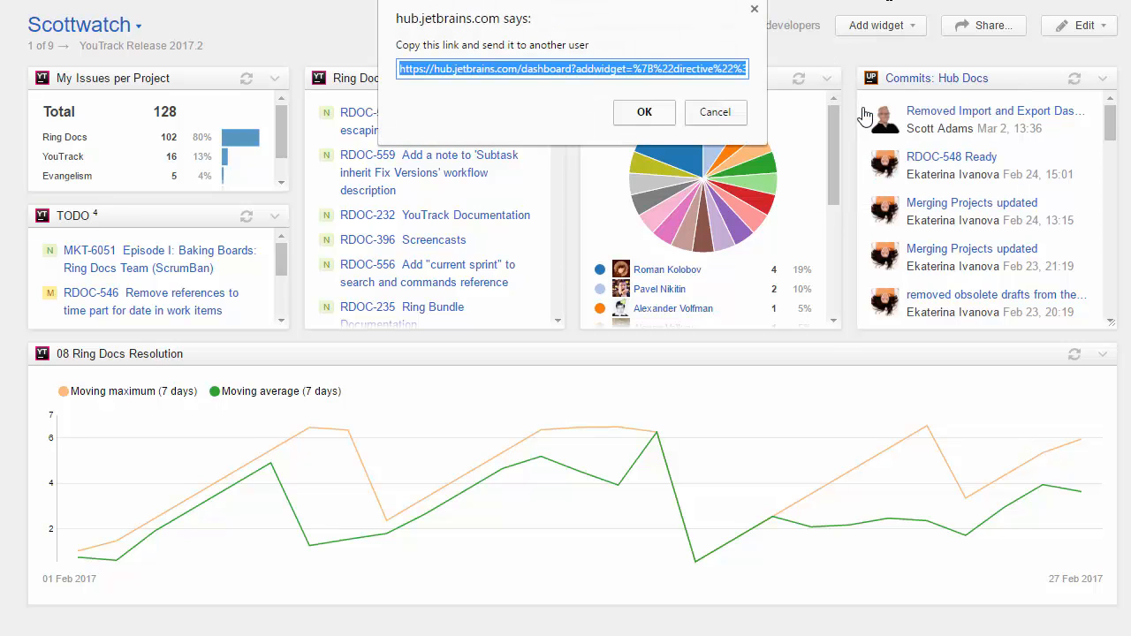
pyautogui.click(644, 113)
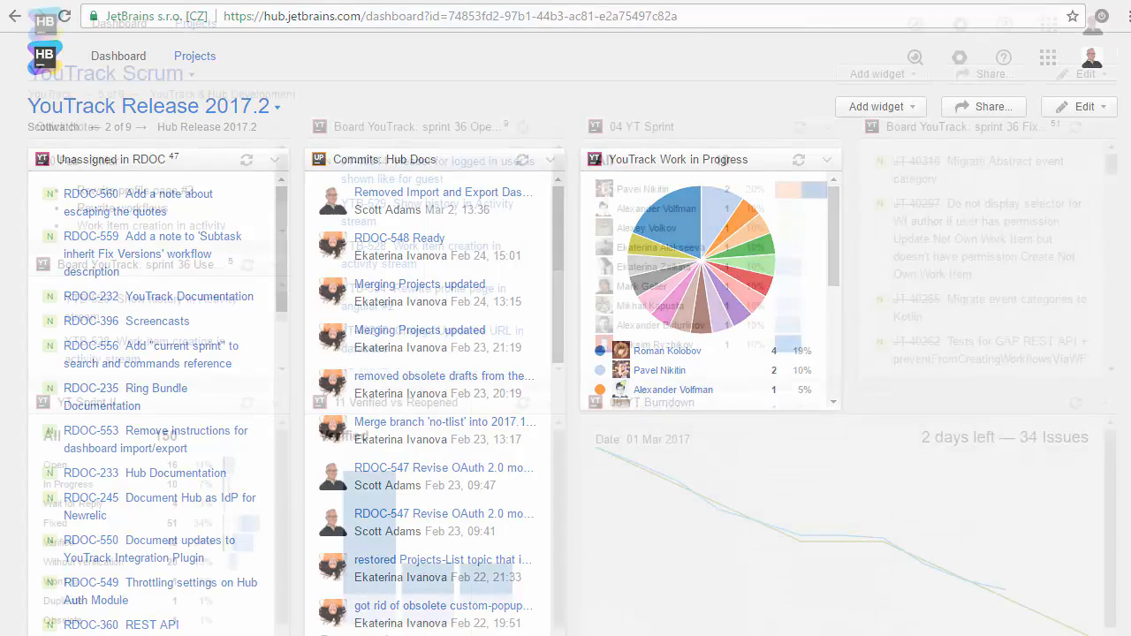
pyautogui.click(831, 127)
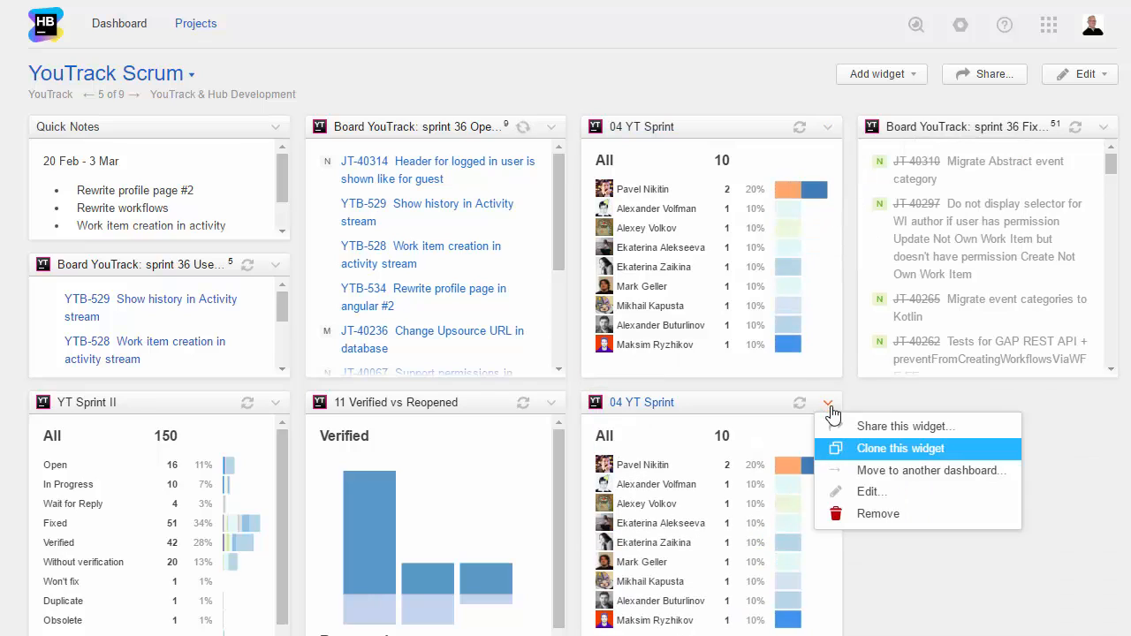
# Step: Clone the YT Sprint widget on YouTrack Scrum and get a link for the top reporters widget
pyautogui.click(931, 470)
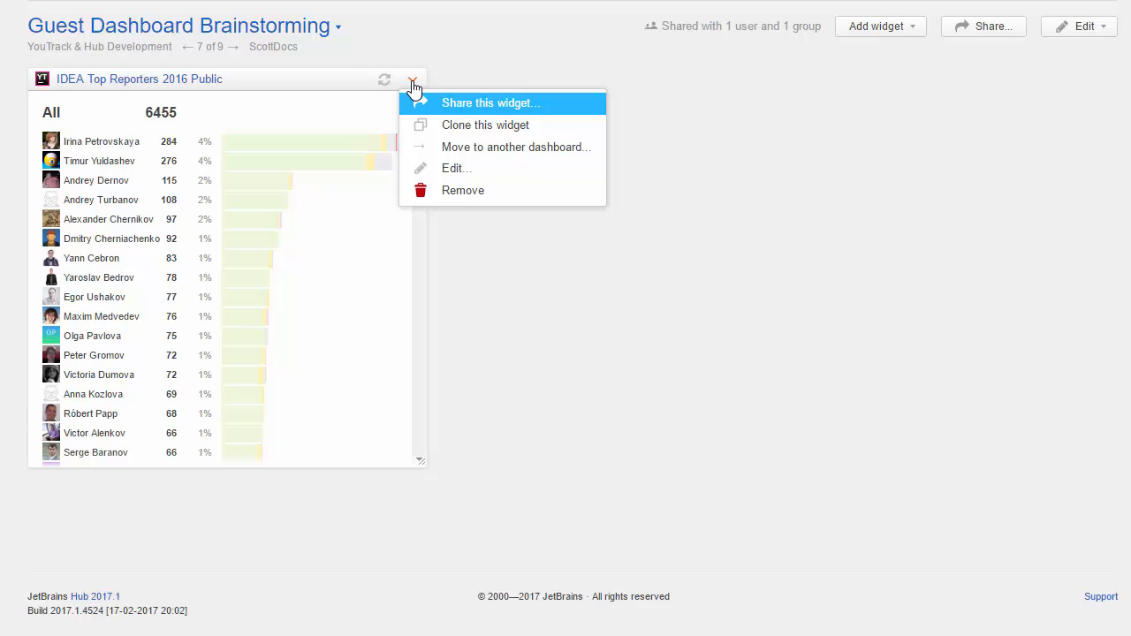
pyautogui.click(491, 102)
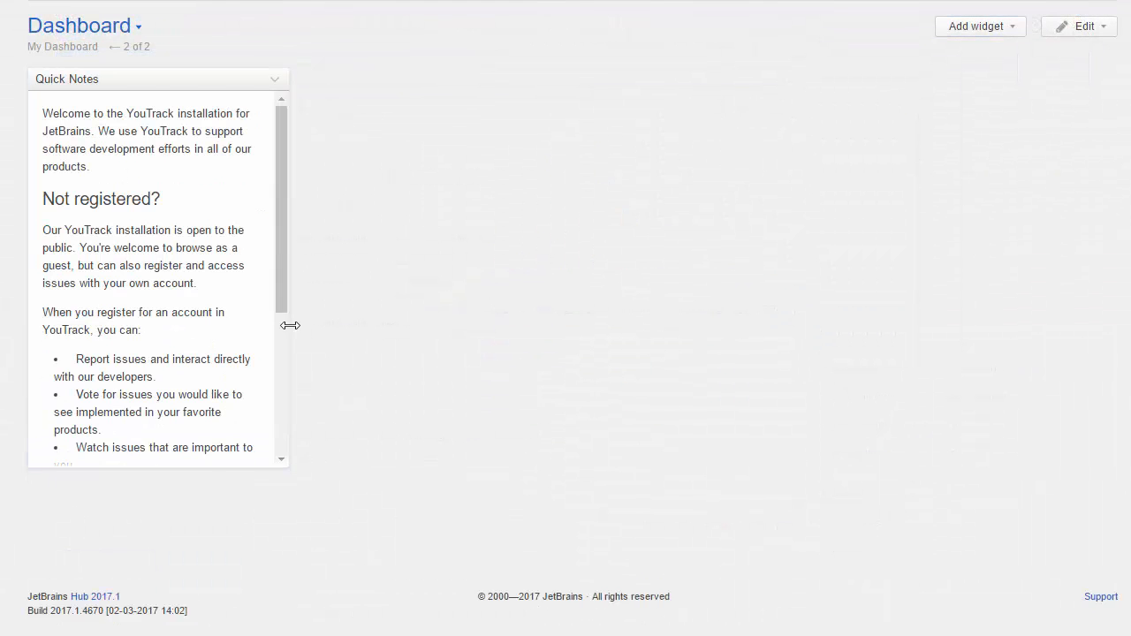
# Step: Widen the Quick Notes welcome widget and move on to the IntelliJ IDEA dashboard
pyautogui.click(976, 27)
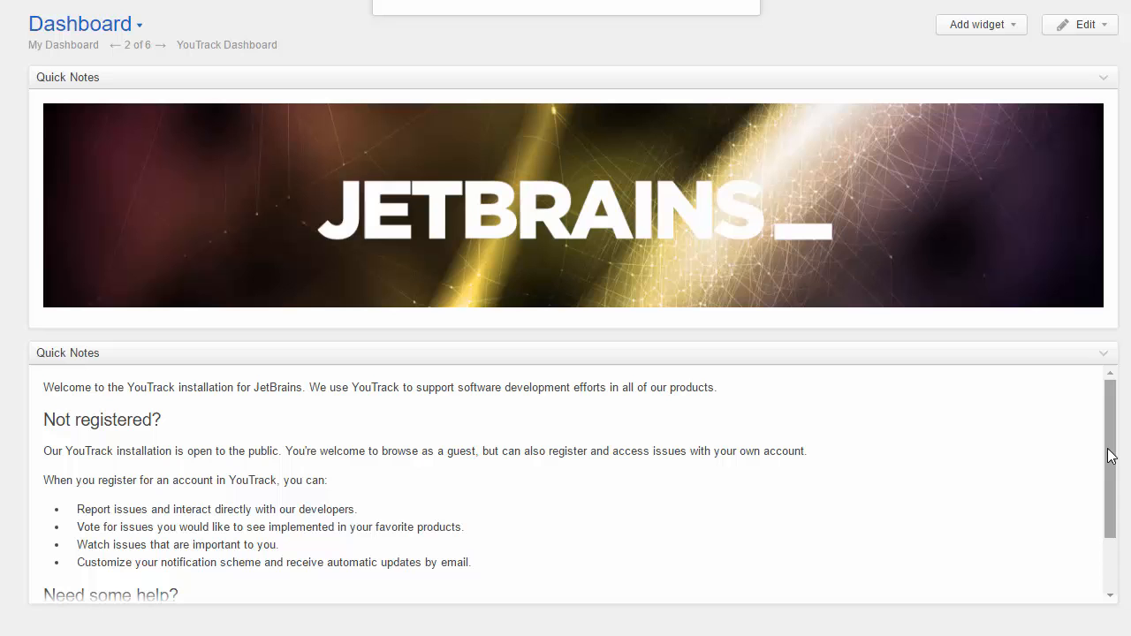
pyautogui.moveTo(930, 475)
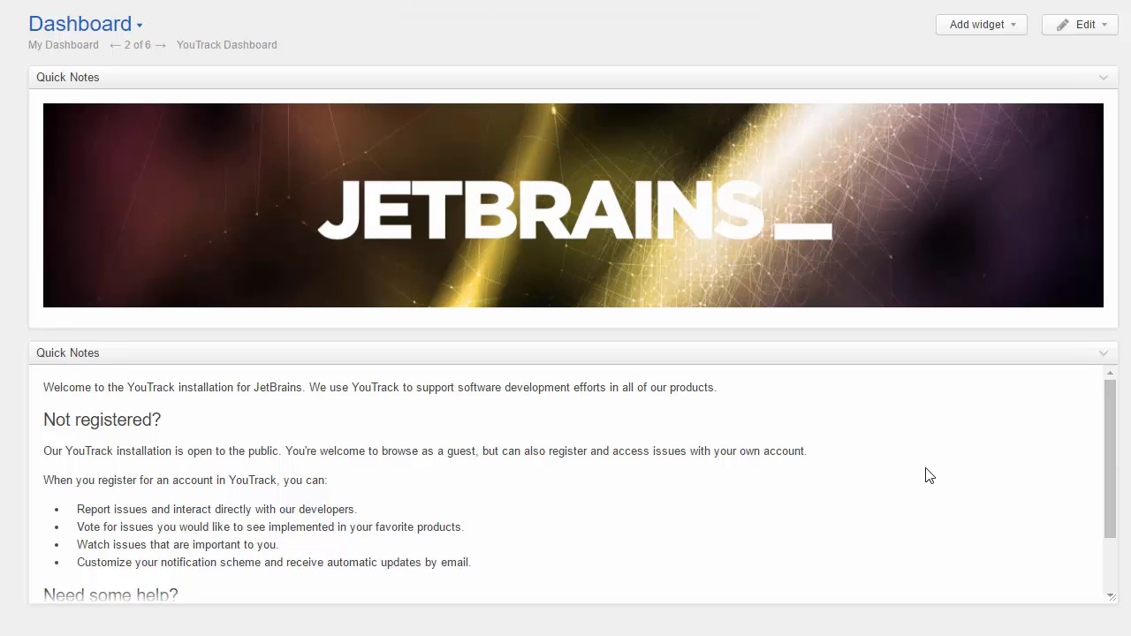
pyautogui.click(162, 46)
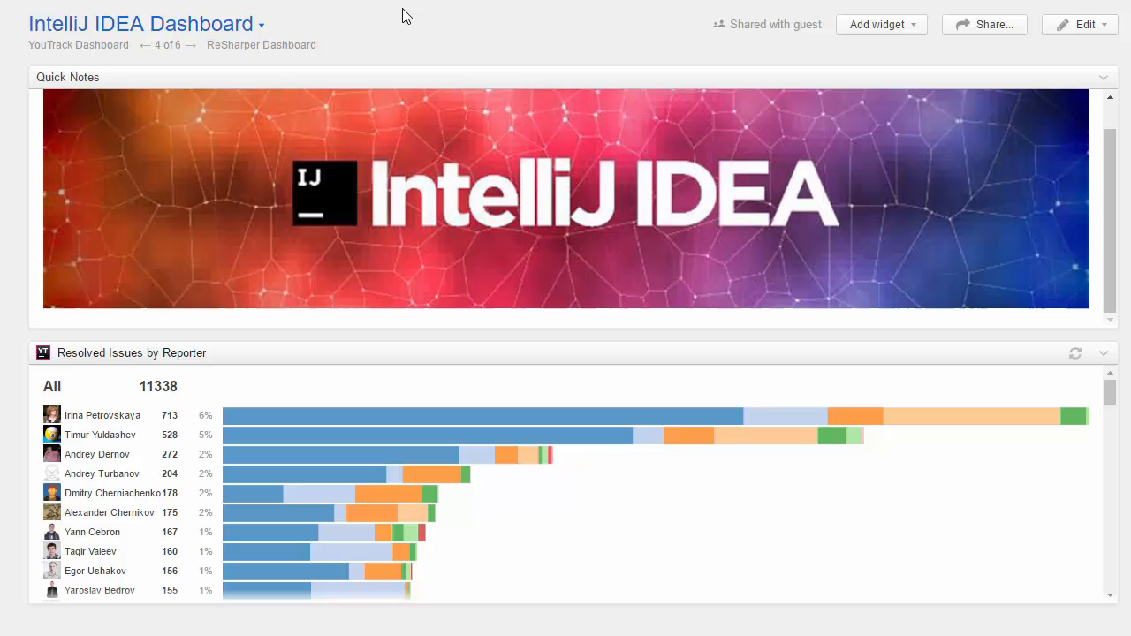
pyautogui.moveTo(261, 46)
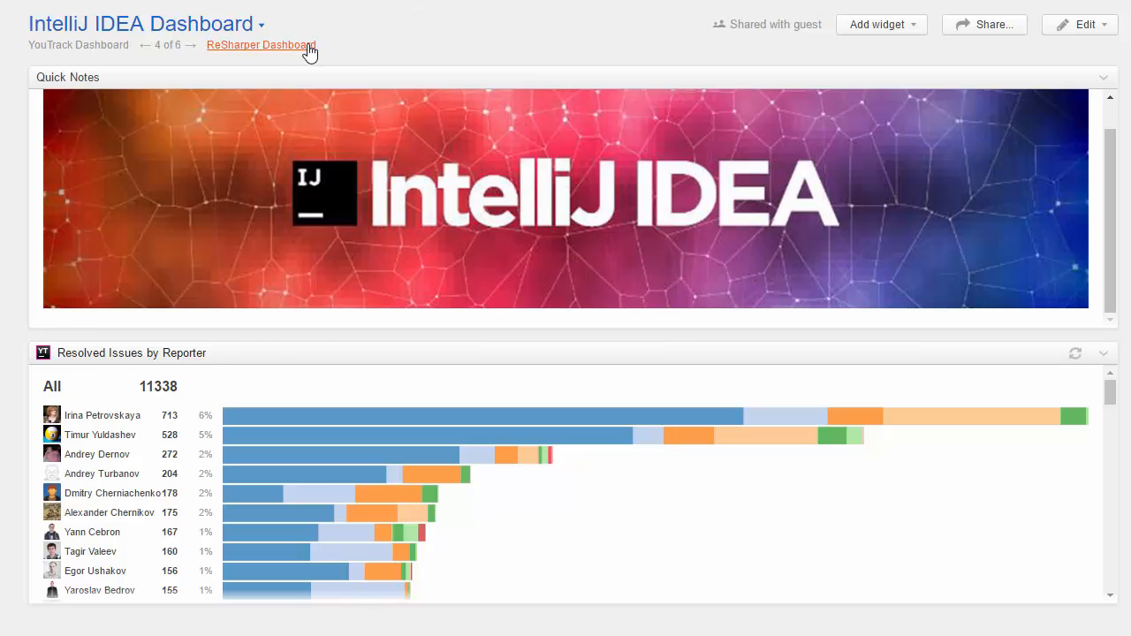
# Step: Page through the ReSharper Dashboard to end on the WebStorm Dashboard
pyautogui.click(260, 46)
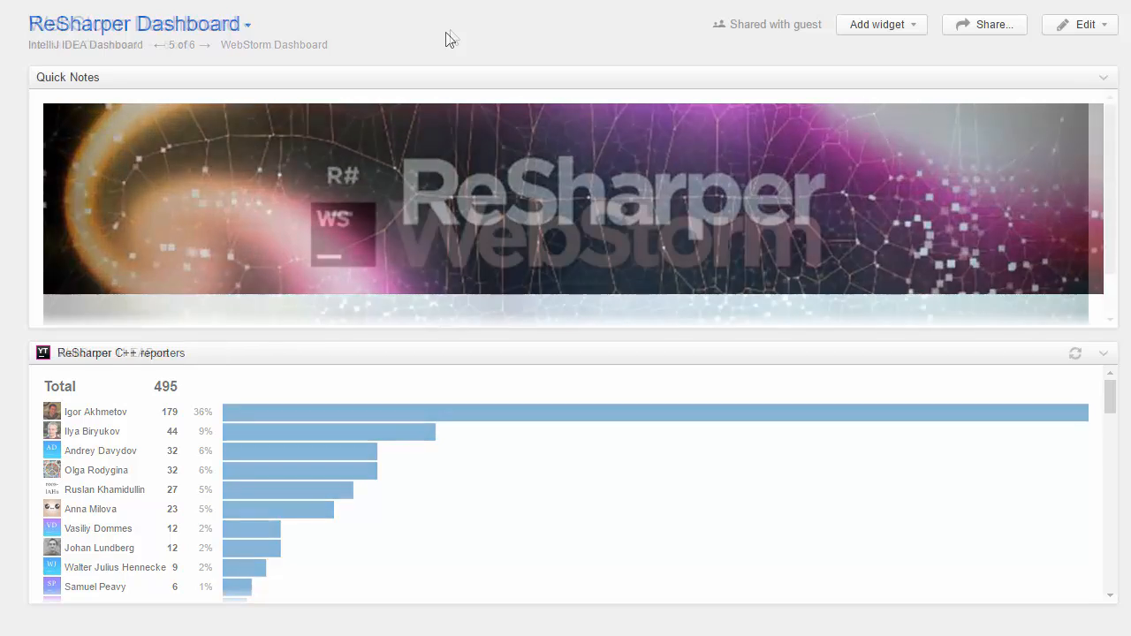
pyautogui.click(205, 46)
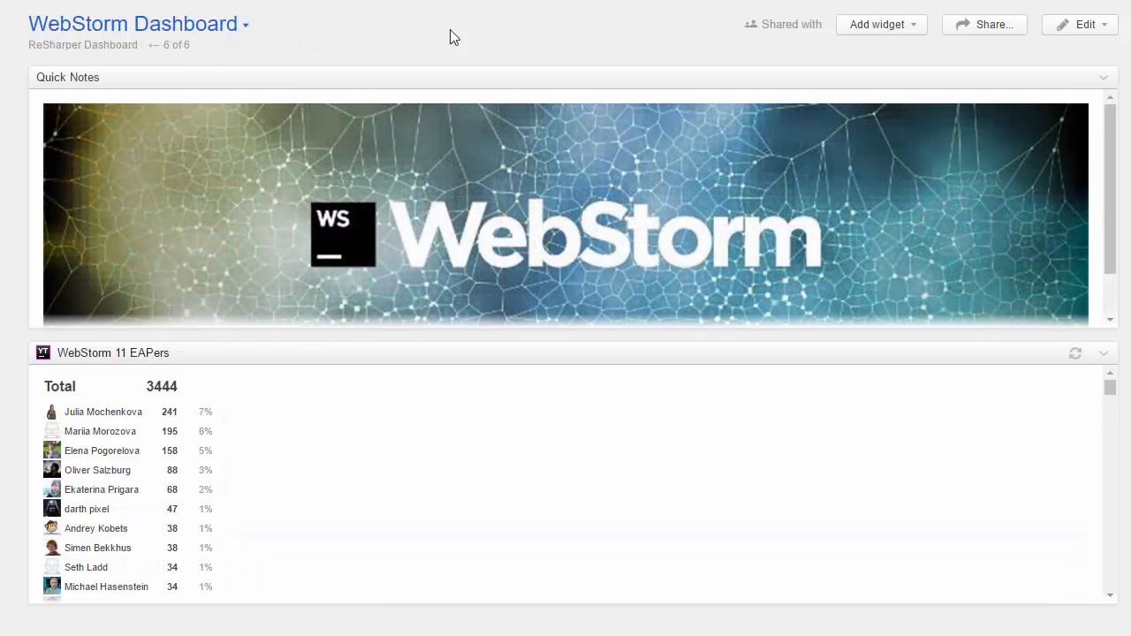